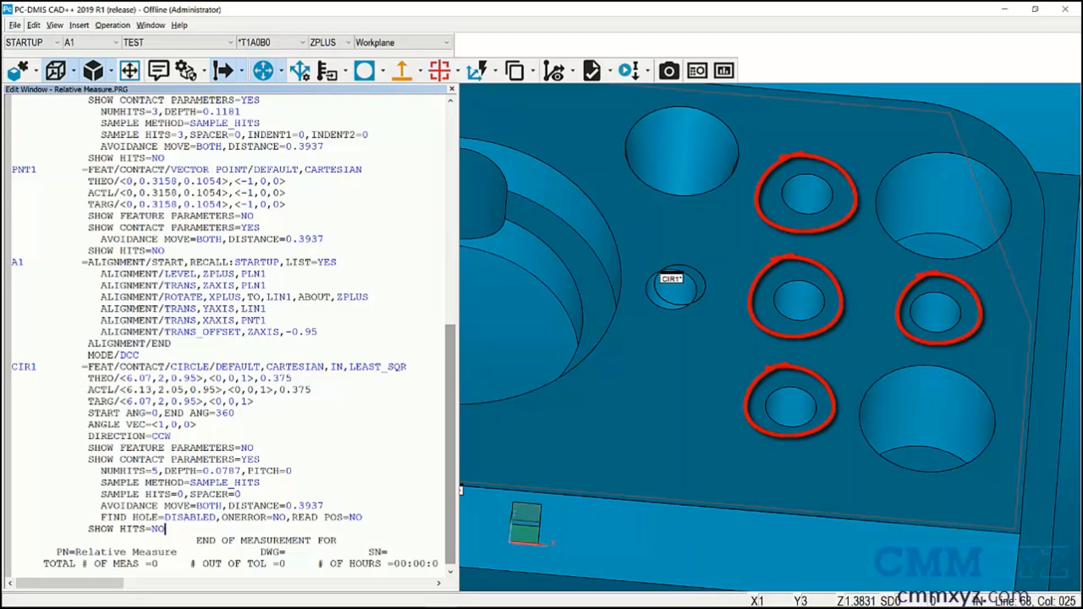
- Create auto circle CIR2 on the small hole at 7.008, 3, 0.95
left_click(364, 71)
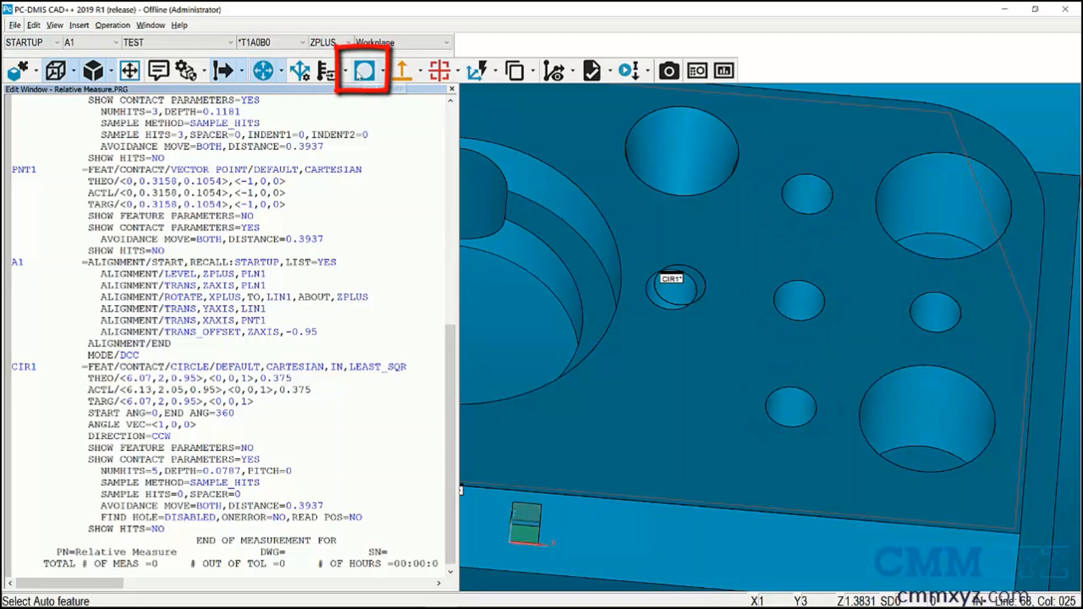
left_click(363, 70)
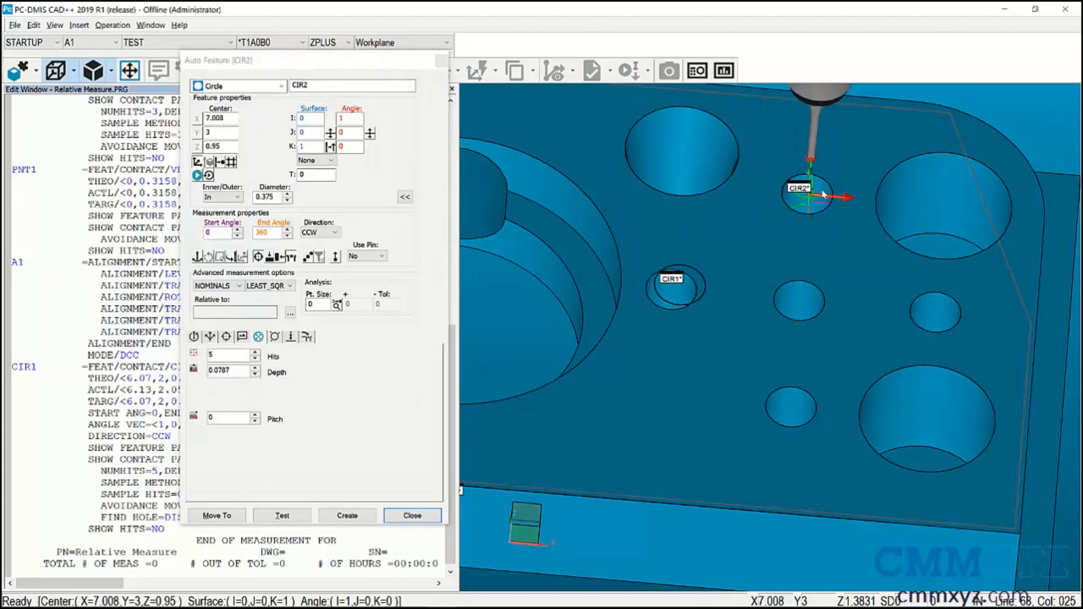
left_click(347, 515)
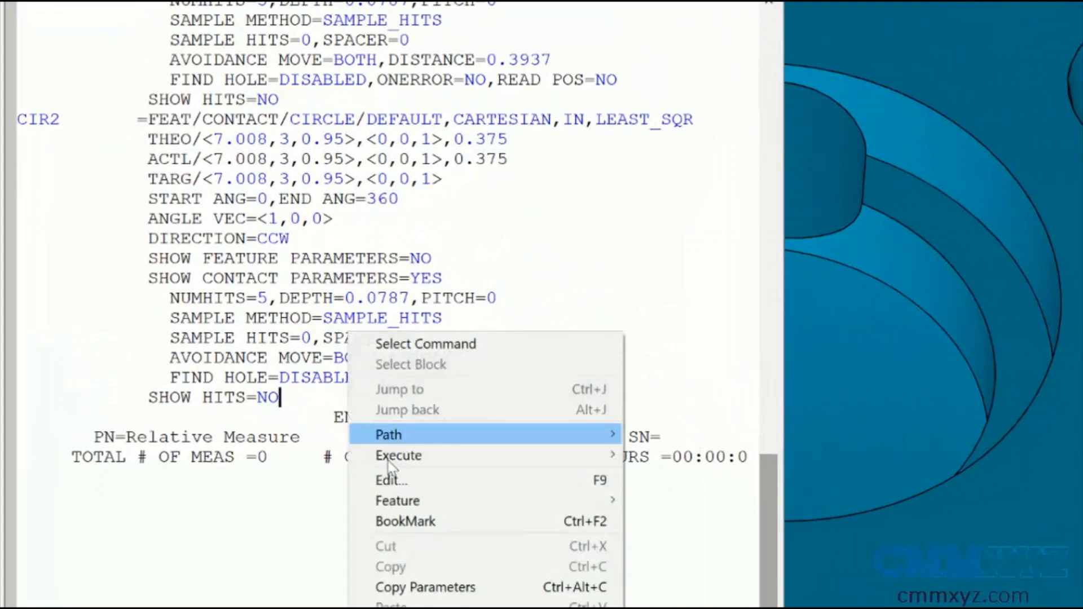
- Edit CIR2 to be relative to the single feature CIR1
left_click(391, 480)
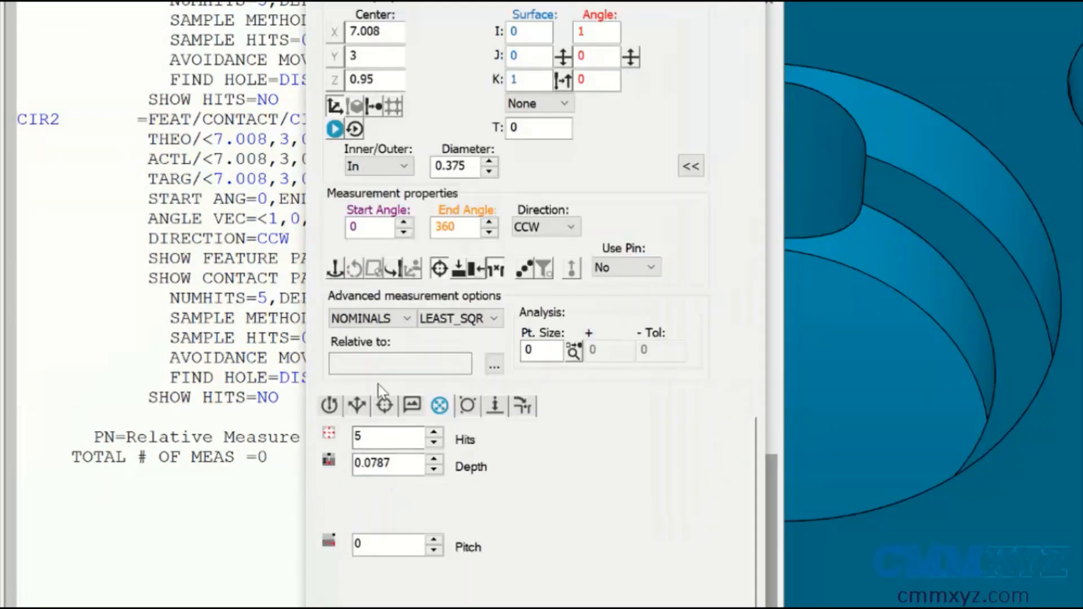
left_click(493, 364)
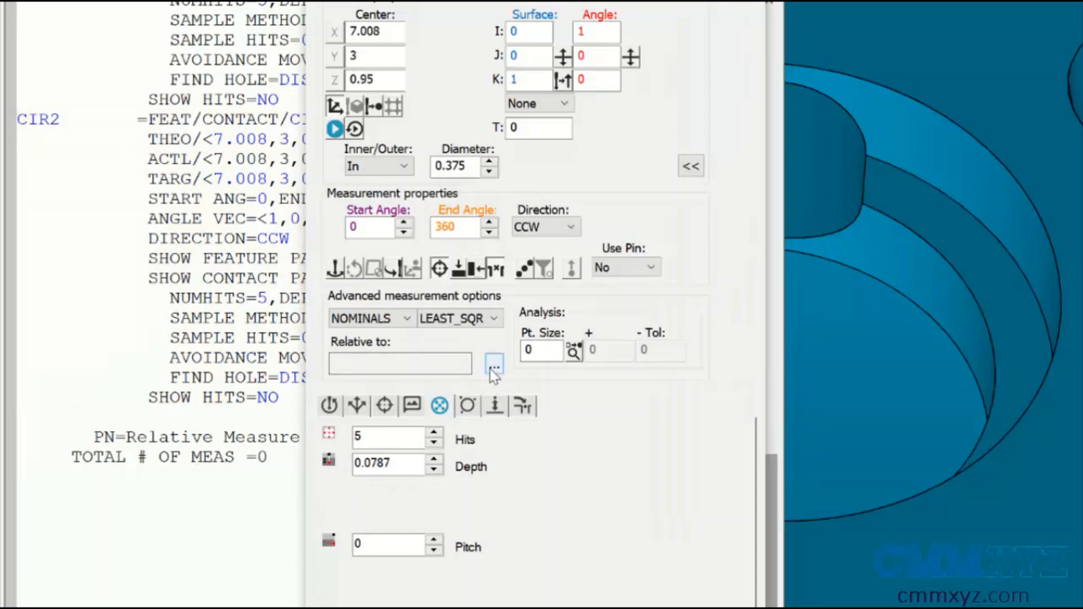
left_click(493, 364)
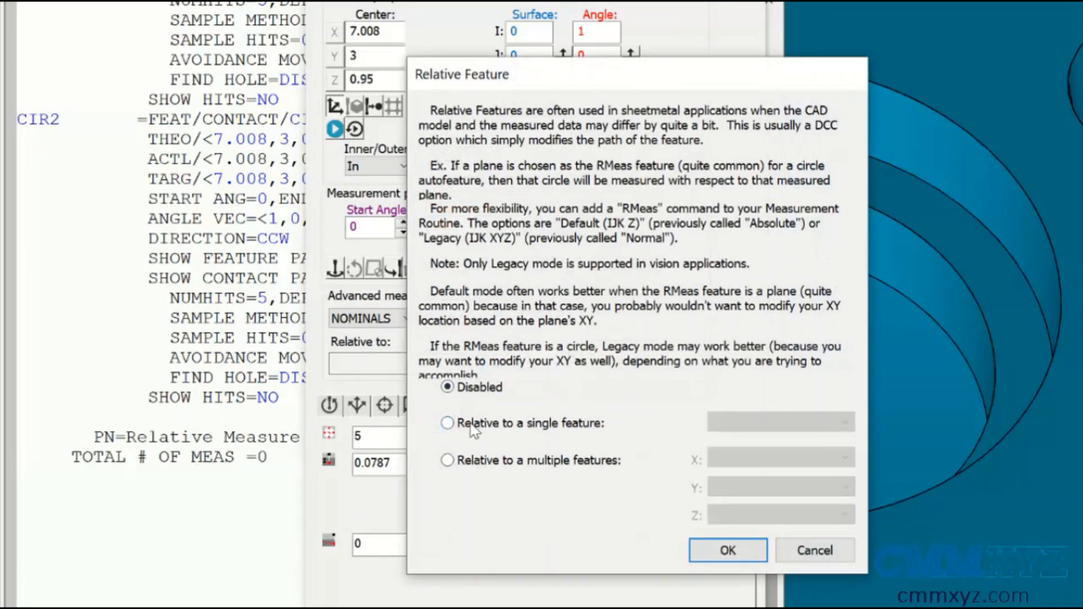
left_click(447, 423)
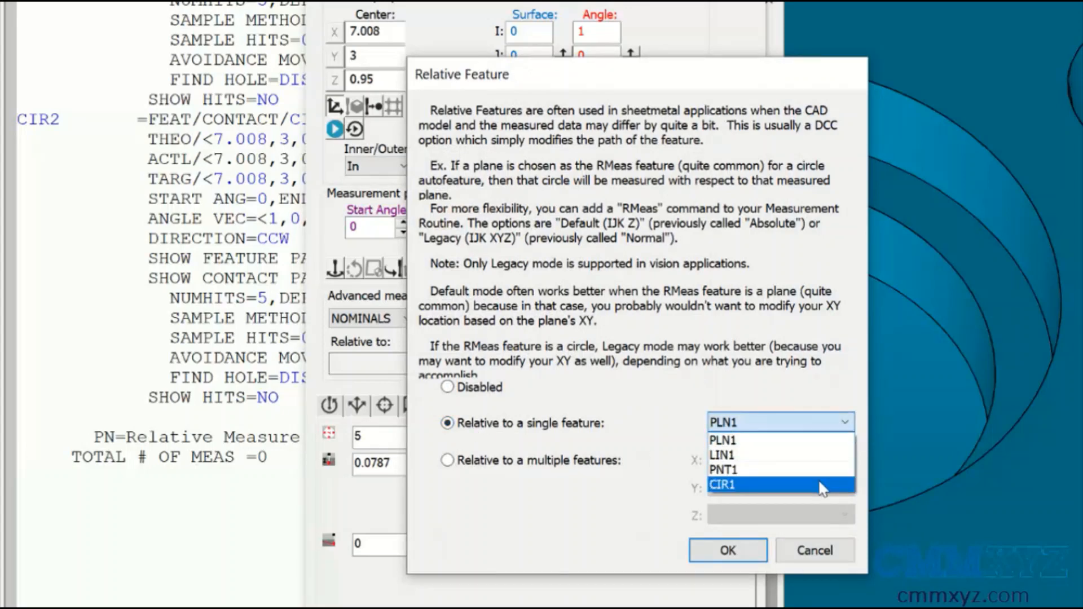
left_click(723, 485)
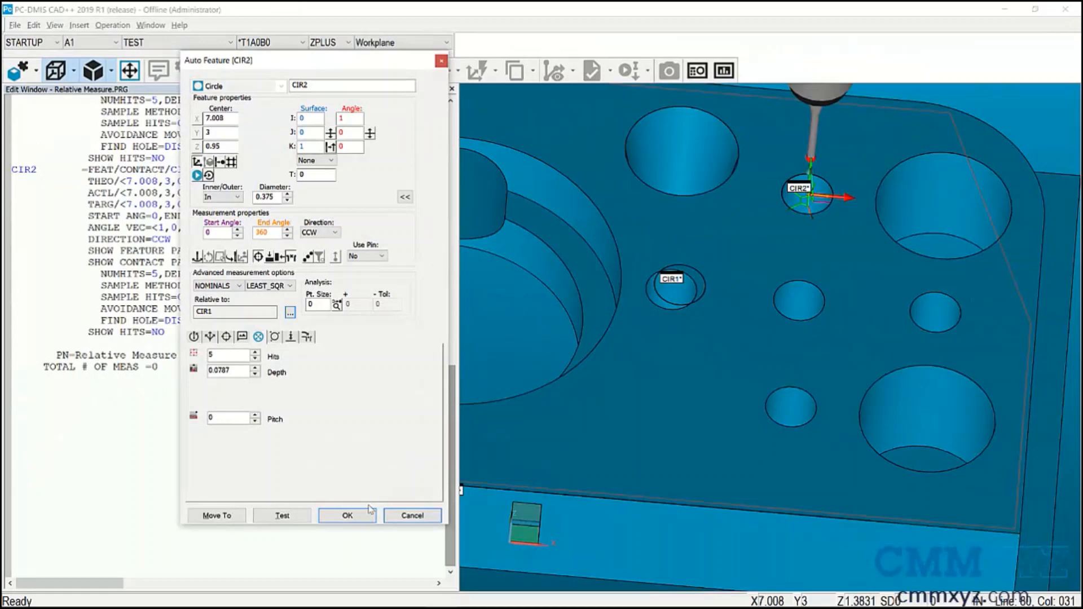
left_click(347, 515)
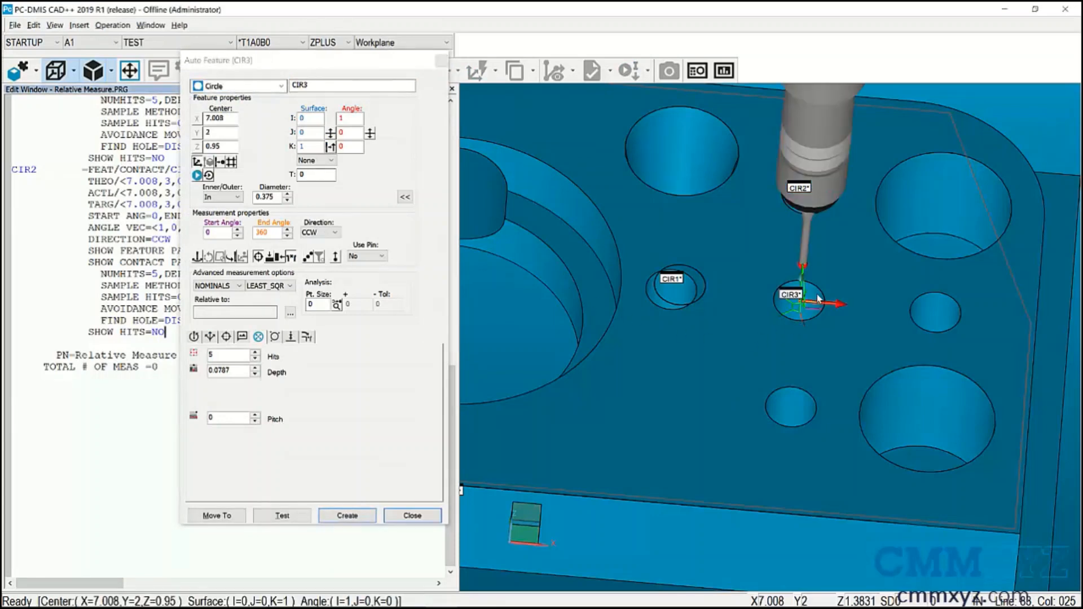
- Create auto circles CIR3, CIR4 and CIR5 on the neighbouring small holes
left_click(347, 515)
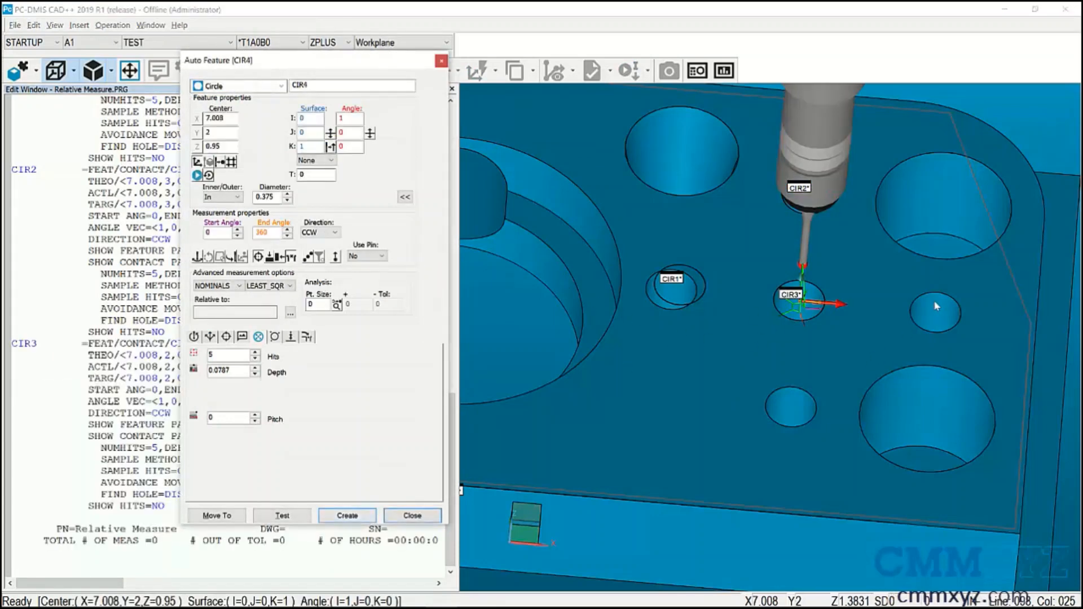
left_click(346, 516)
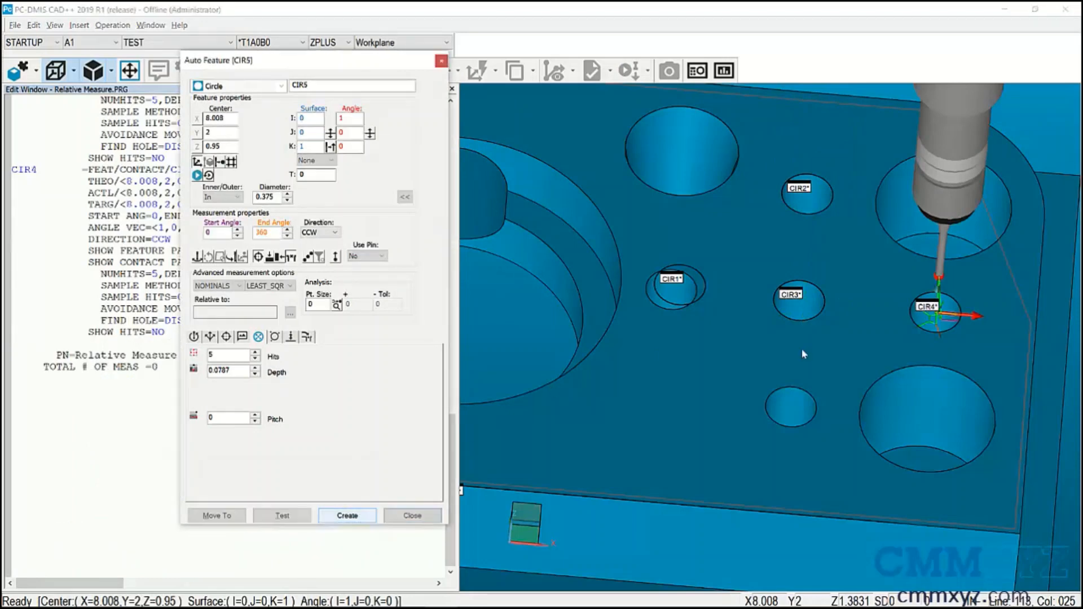
left_click(347, 515)
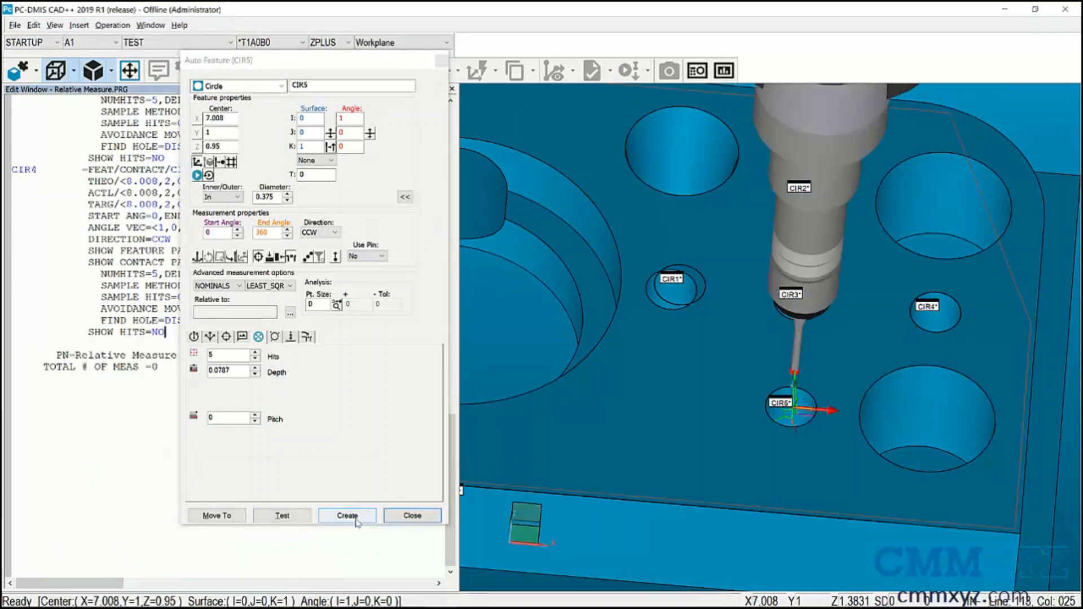
left_click(347, 516)
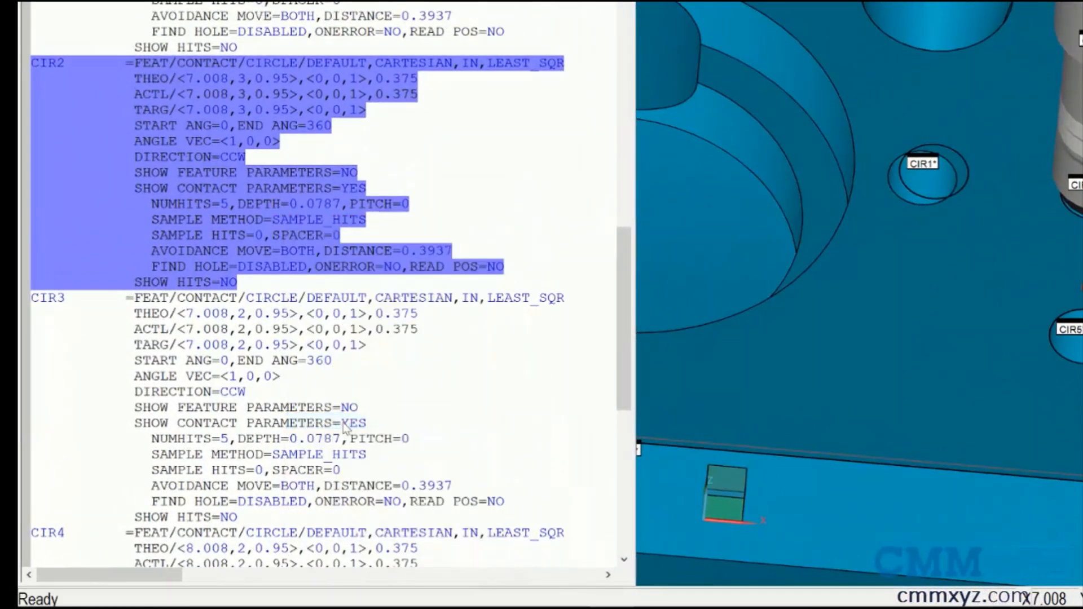
- Multi-edit the CIR2–CIR5 circles to measure relative to CIR1
scroll("down", 3)
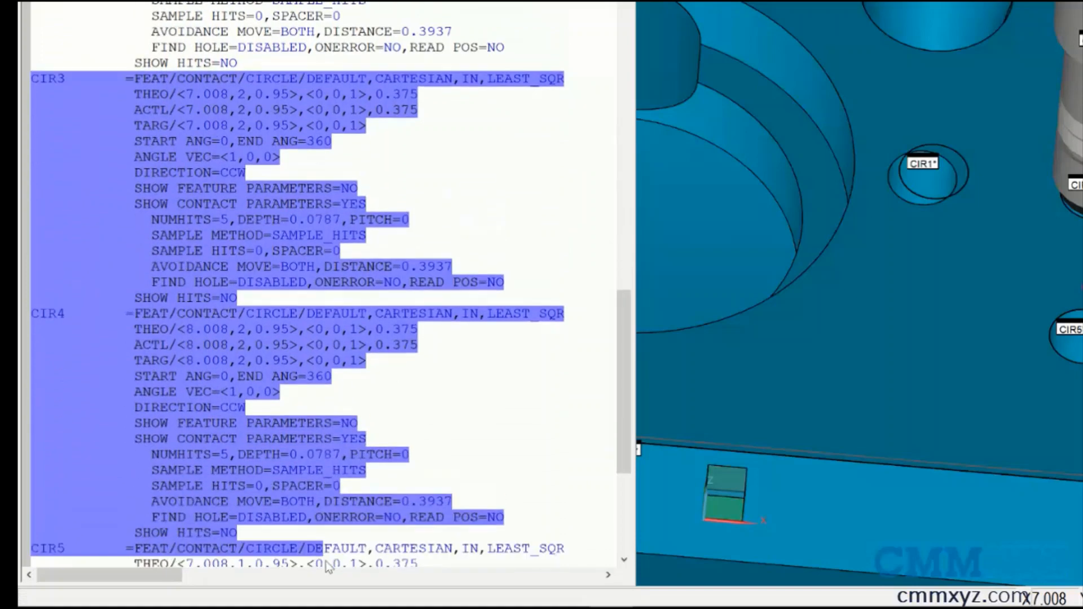
right_click(321, 480)
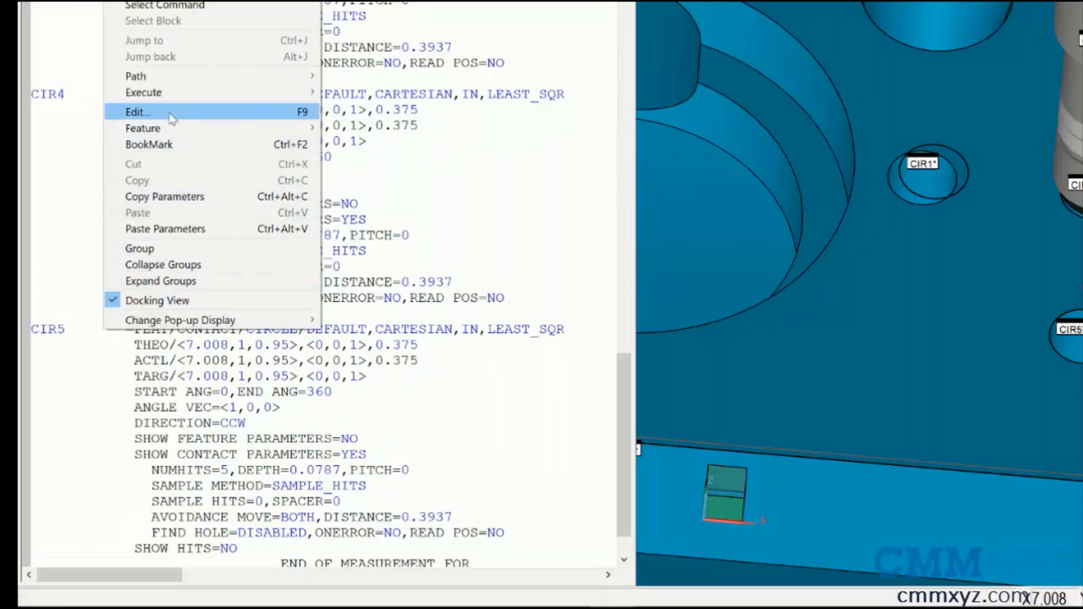
left_click(136, 111)
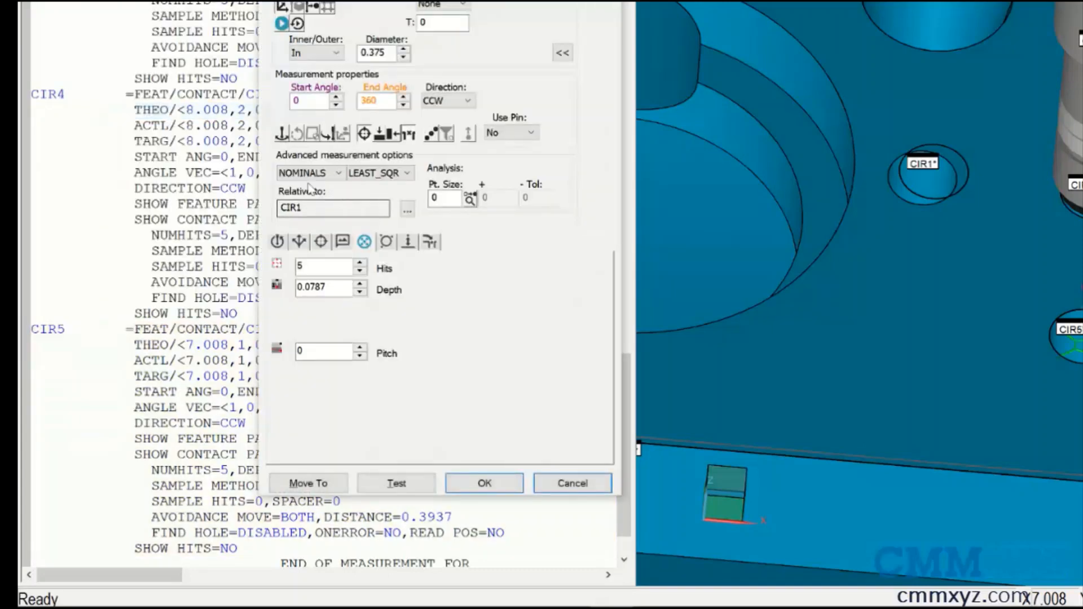
mouse_move(576, 501)
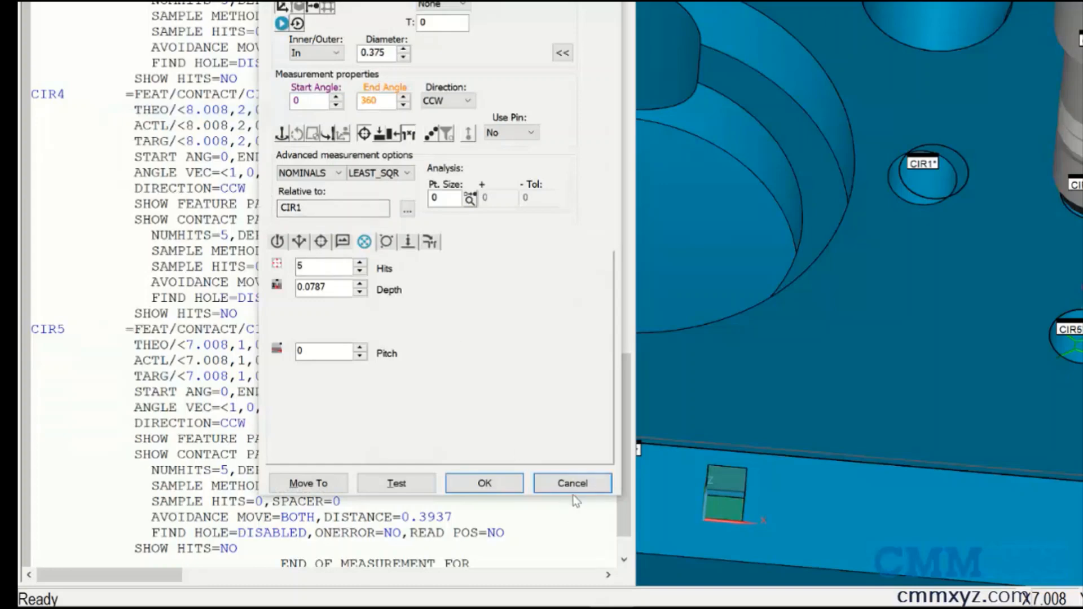
left_click(484, 483)
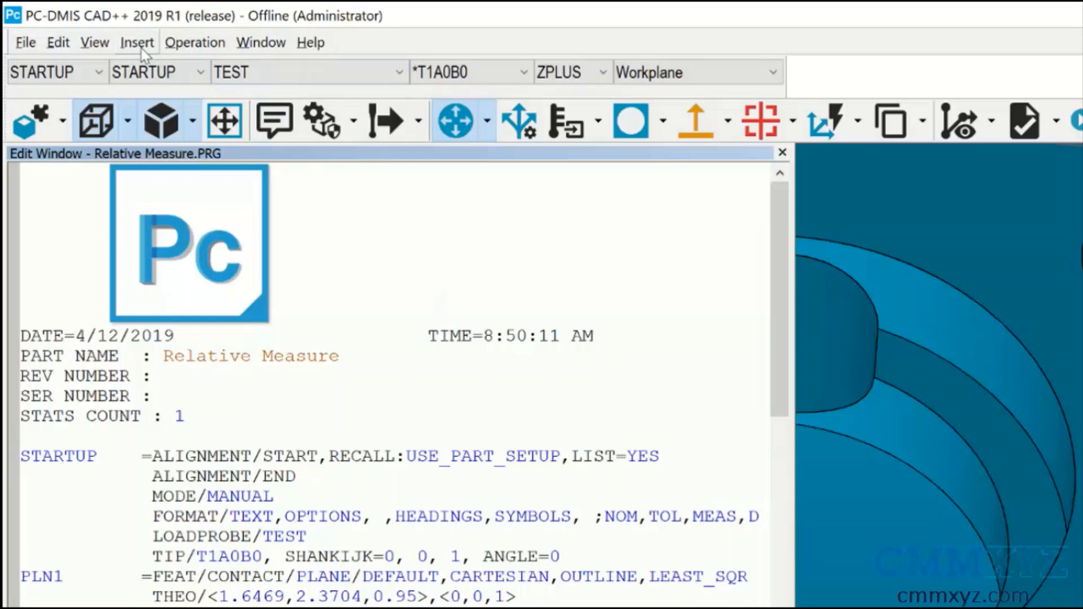
- Insert an Auto Relative Measure (RMEAS/LEGACY) command after the TIP line
left_click(137, 42)
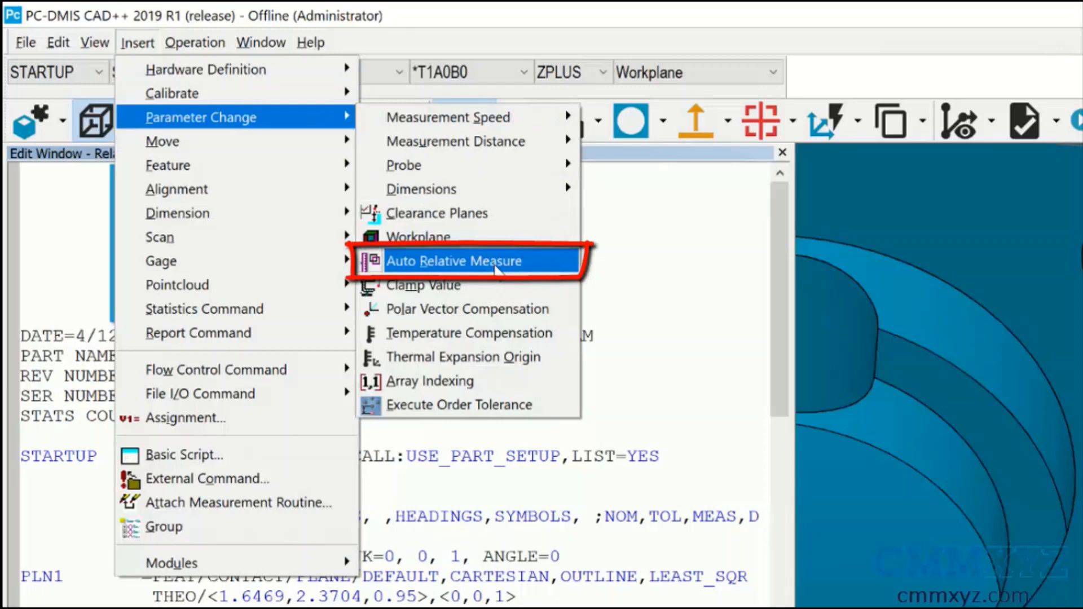
left_click(453, 261)
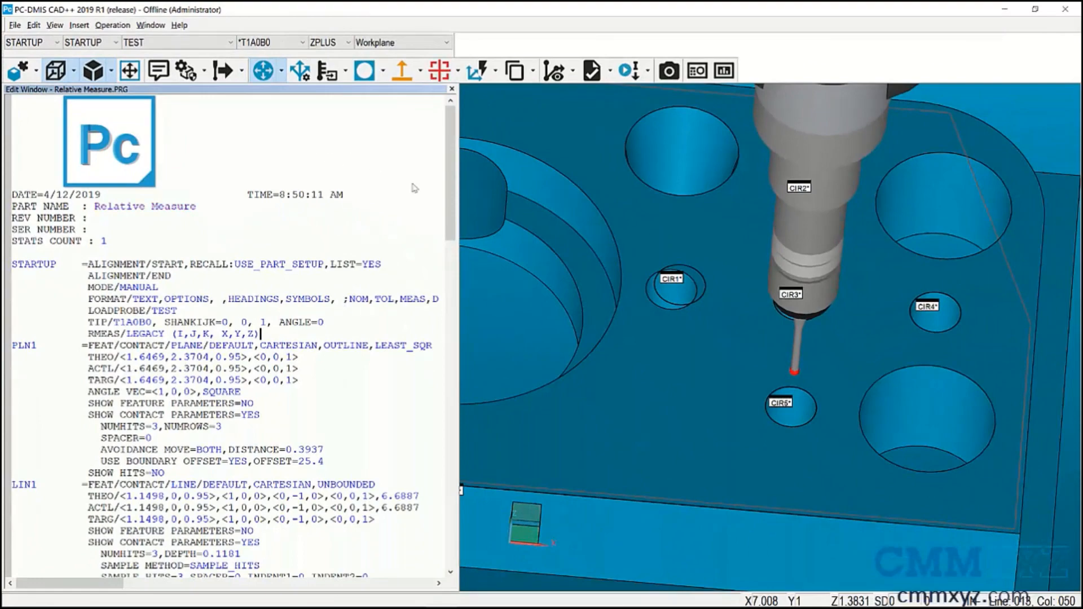
scroll("down", 3)
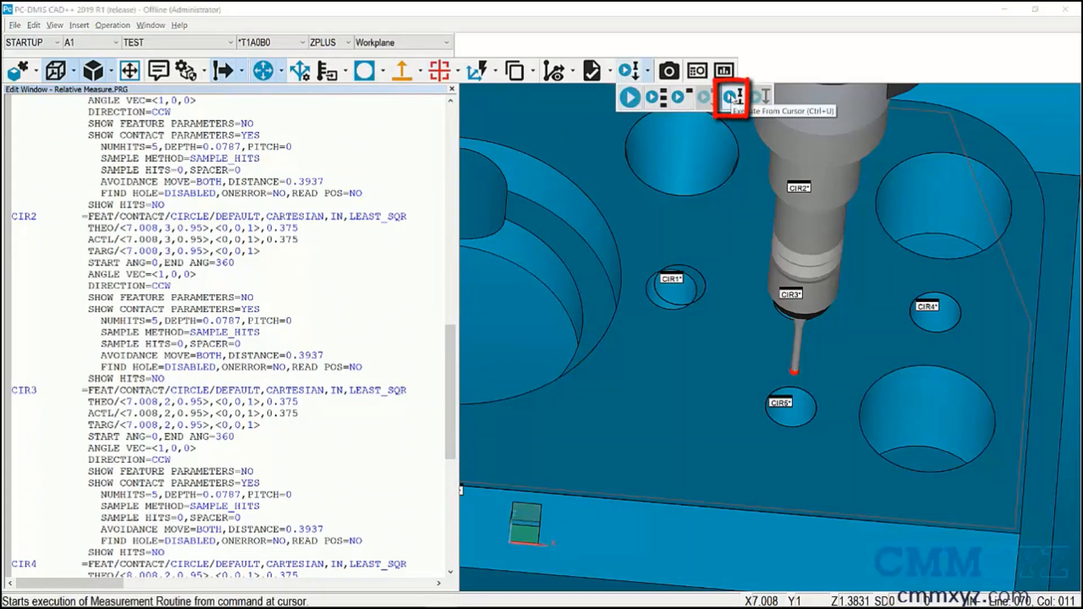
- Execute the routine from the cursor, measuring CIR2–CIR5 on the offset holes
left_click(732, 97)
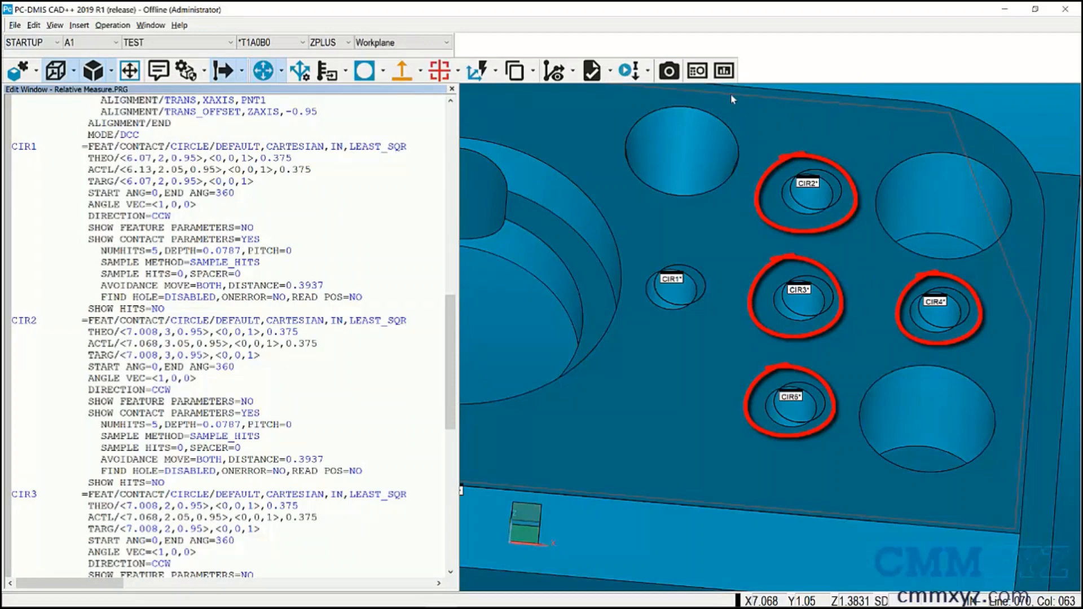
left_click(401, 320)
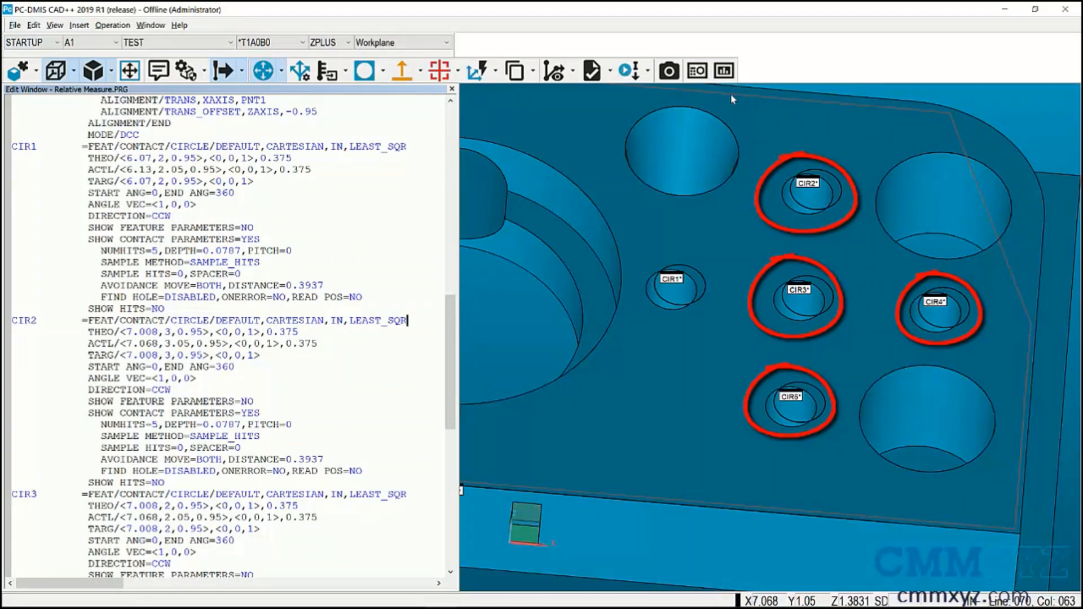